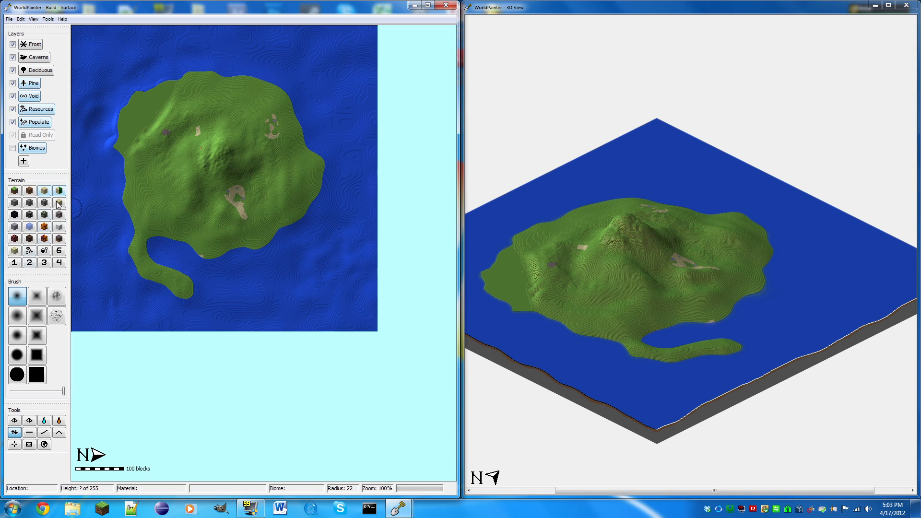
{"action": "mouse_move", "coordinate": [26, 284]}
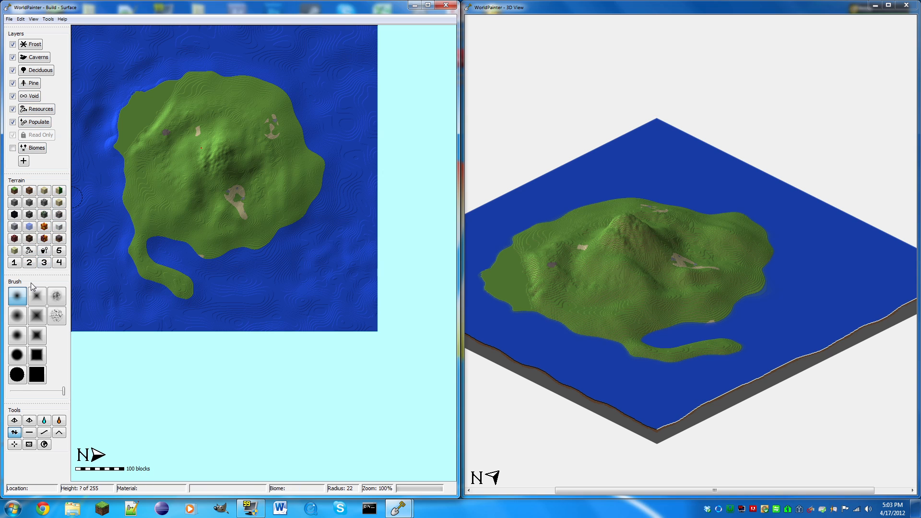
{"action": "mouse_move", "coordinate": [18, 284]}
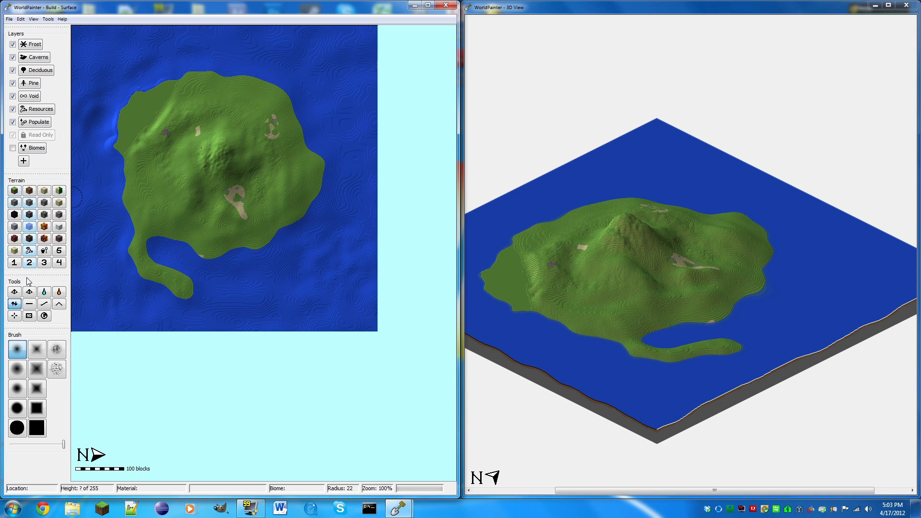
{"action": "mouse_move", "coordinate": [92, 258]}
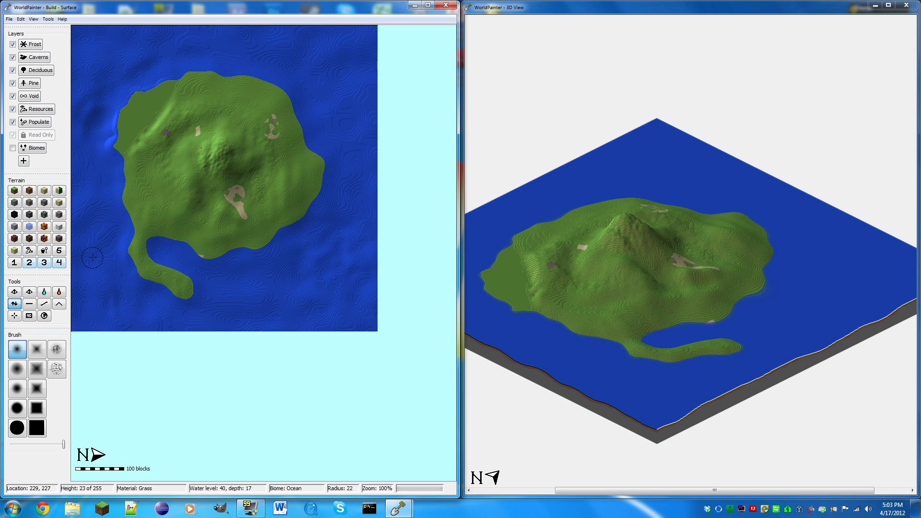
{"action": "mouse_move", "coordinate": [94, 146]}
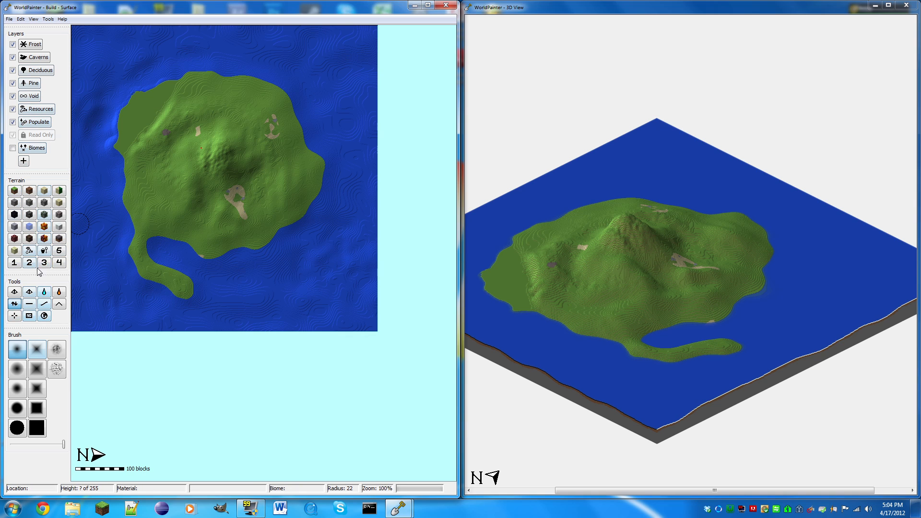
{"action": "mouse_move", "coordinate": [16, 289]}
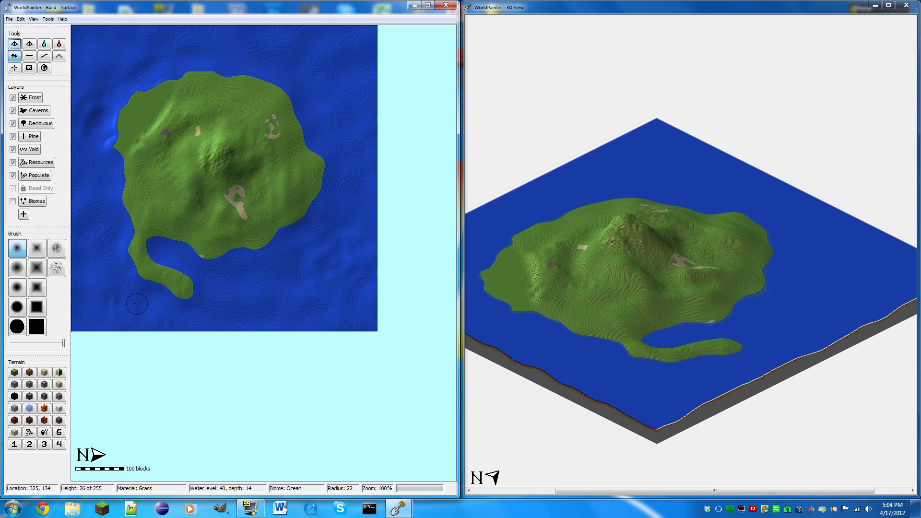
{"action": "mouse_move", "coordinate": [160, 118]}
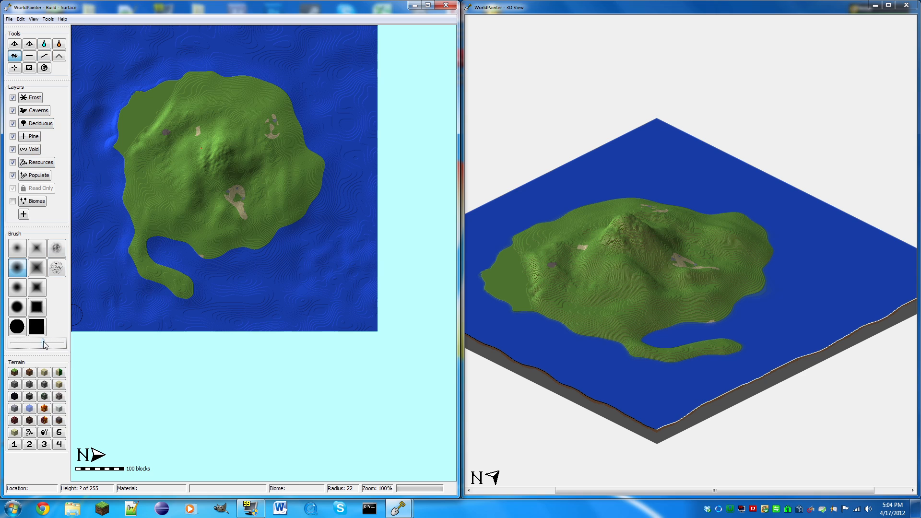
Lower the brush strength to a gentle setting for soft coastal edits.
{"action": "left_click", "coordinate": [159, 129]}
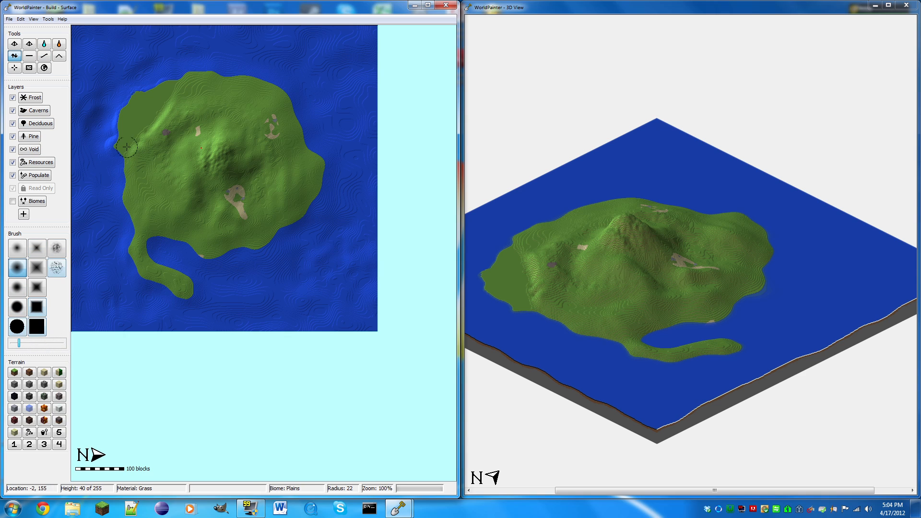
{"action": "mouse_move", "coordinate": [189, 79]}
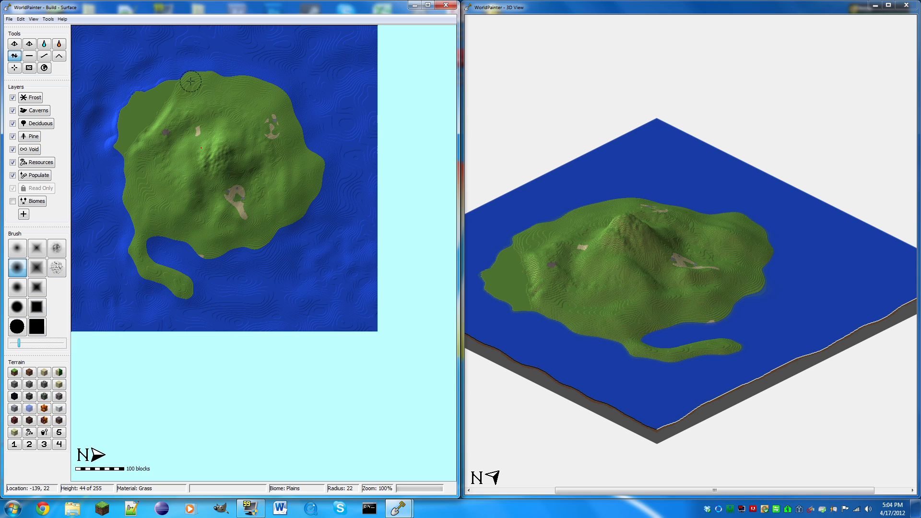
{"action": "mouse_move", "coordinate": [136, 156]}
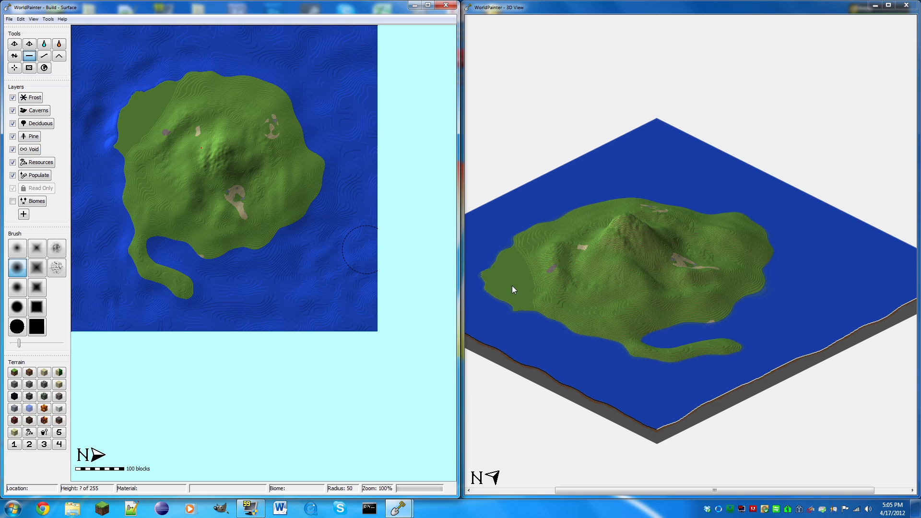
{"action": "mouse_move", "coordinate": [112, 216]}
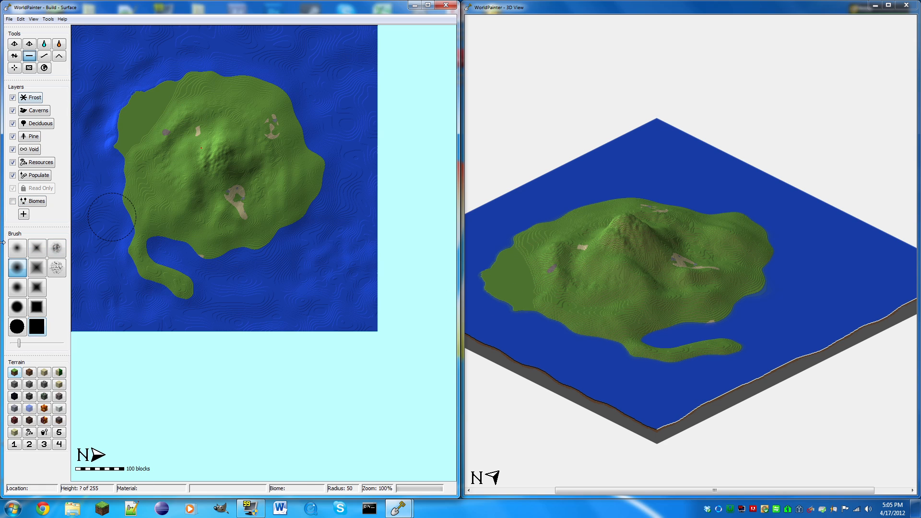
Select Water terrain with the noise brush and paint delta channels over the western lowland.
{"action": "left_click", "coordinate": [57, 267]}
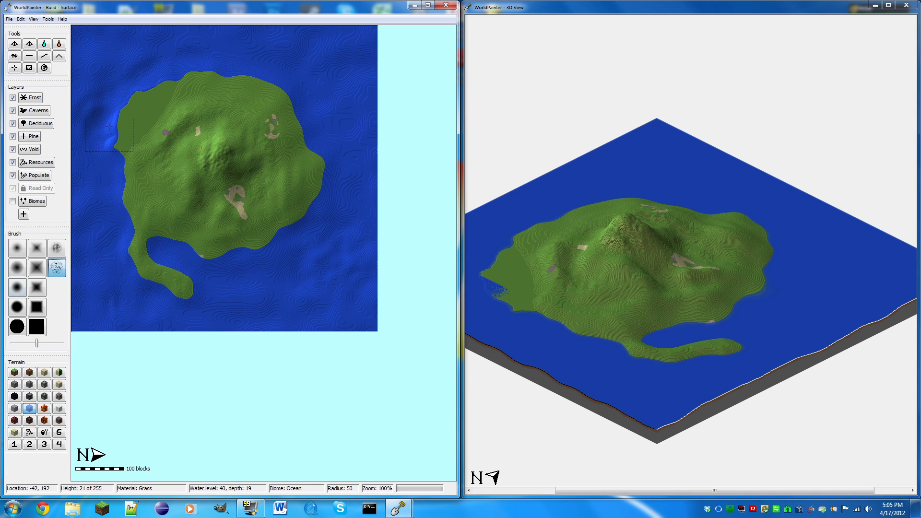
{"action": "left_click", "coordinate": [121, 104]}
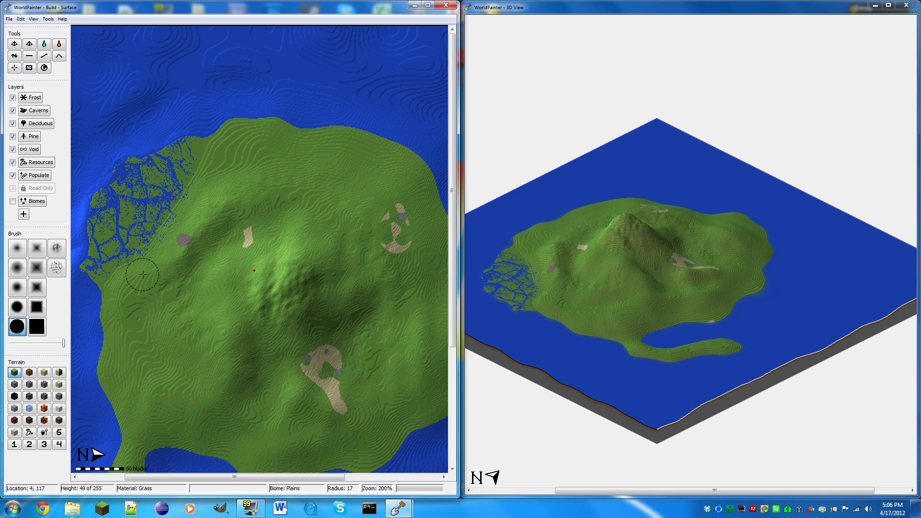
{"action": "mouse_move", "coordinate": [152, 257]}
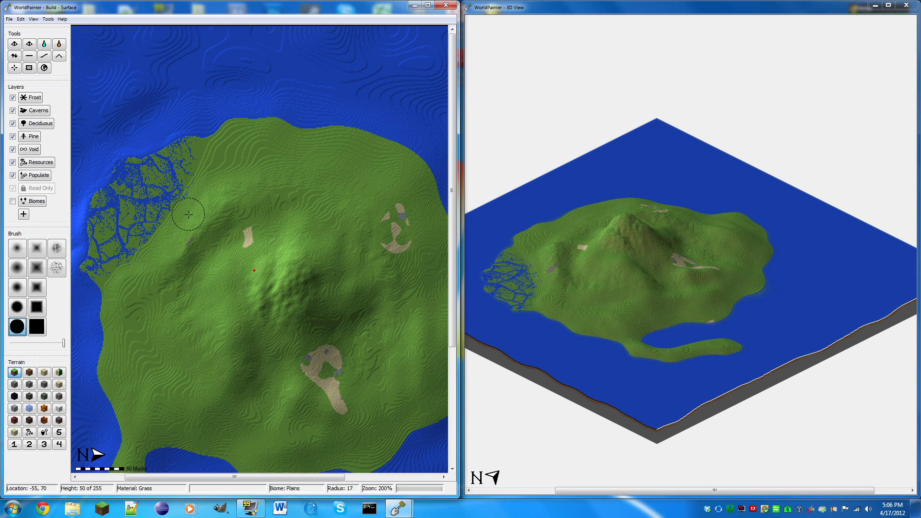
{"action": "mouse_move", "coordinate": [137, 273]}
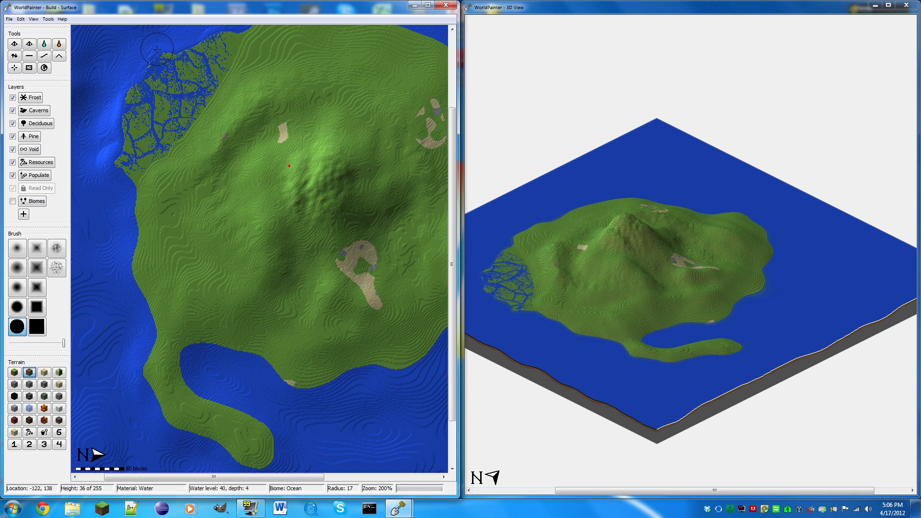
{"action": "mouse_move", "coordinate": [331, 162]}
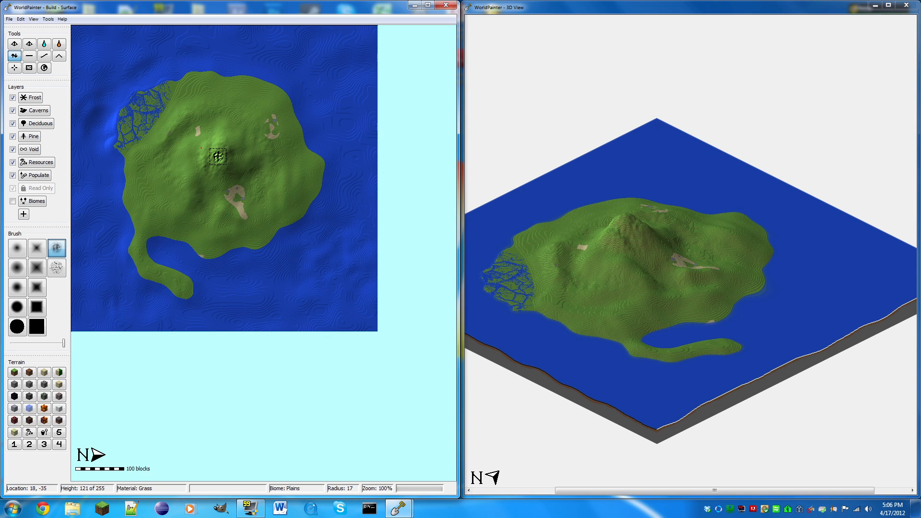
Lower the summit crater to height 0 using a large hard round brush.
{"action": "left_click", "coordinate": [218, 156]}
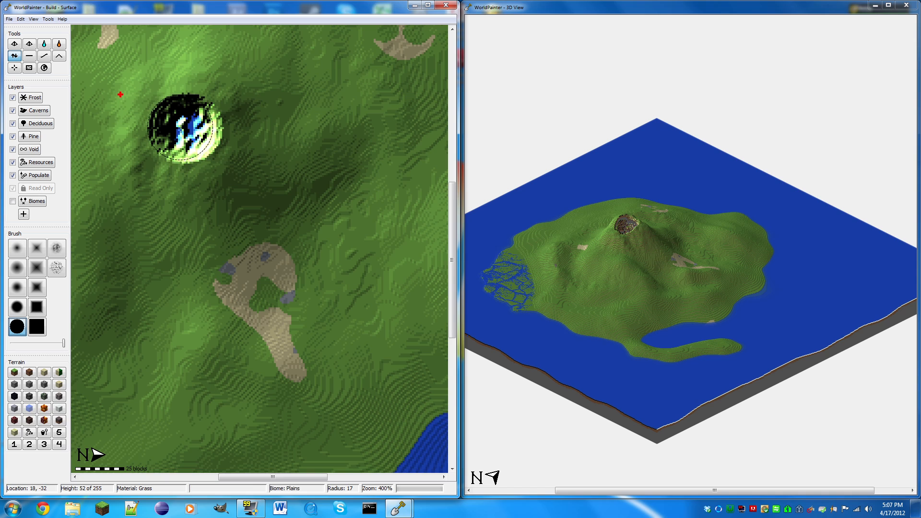
{"action": "mouse_move", "coordinate": [656, 249]}
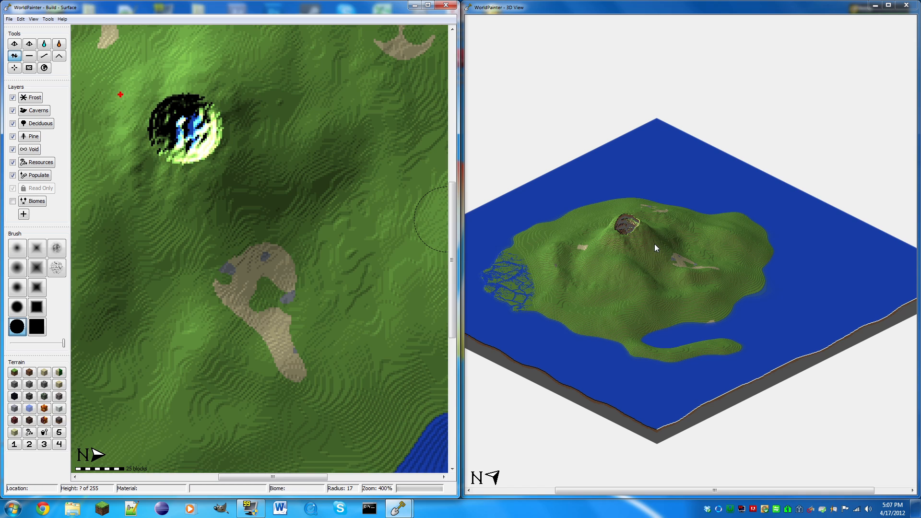
{"action": "mouse_move", "coordinate": [211, 135]}
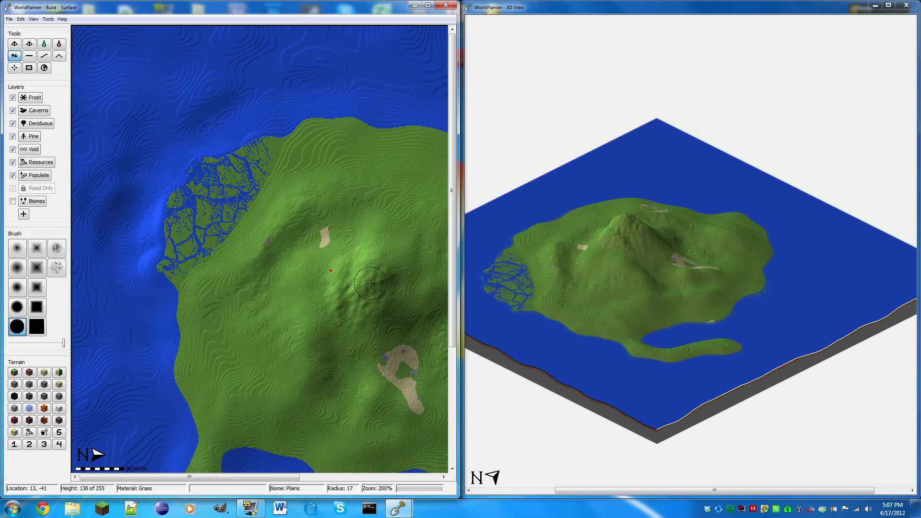
{"action": "left_click", "coordinate": [370, 285]}
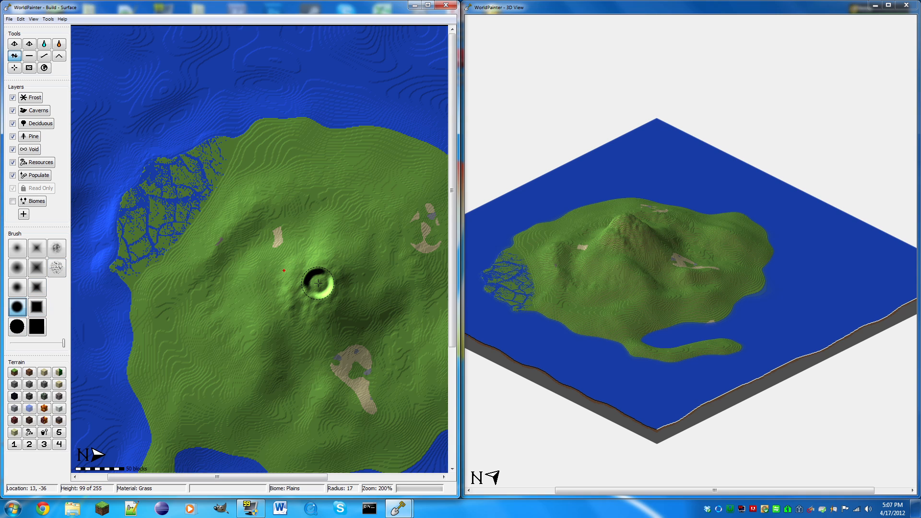
{"action": "left_click", "coordinate": [318, 283]}
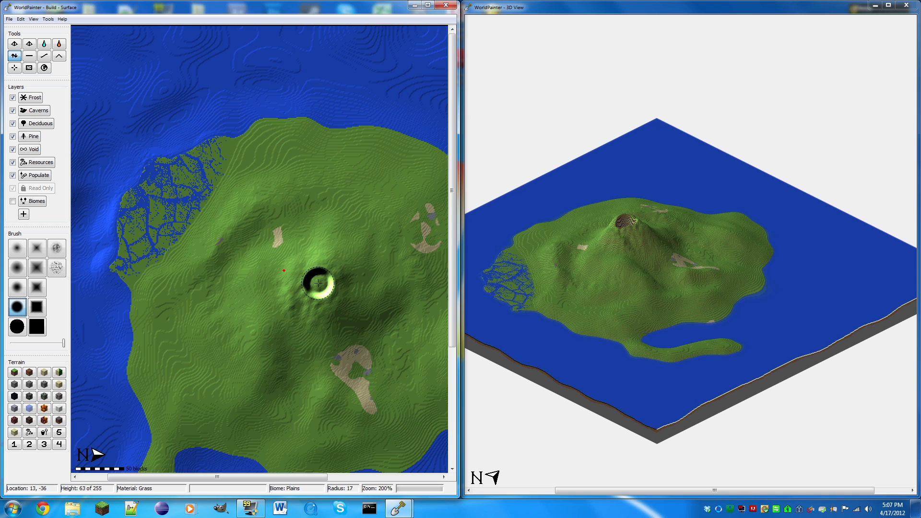
{"action": "left_click", "coordinate": [317, 283]}
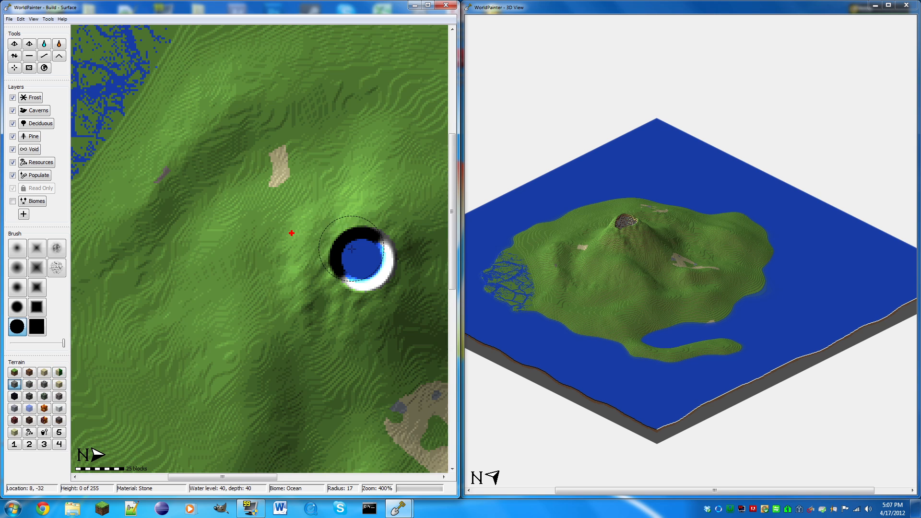
Use Flood with Lava inside the crater to replace its water with lava.
{"action": "left_click", "coordinate": [361, 257]}
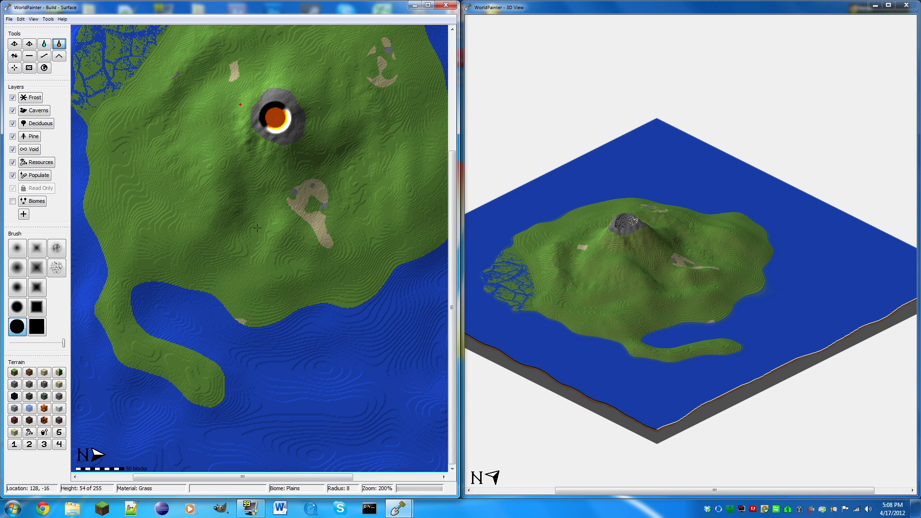
Dab the height tool with the noise brush over the lava crater to roughen it.
{"action": "left_click", "coordinate": [253, 241]}
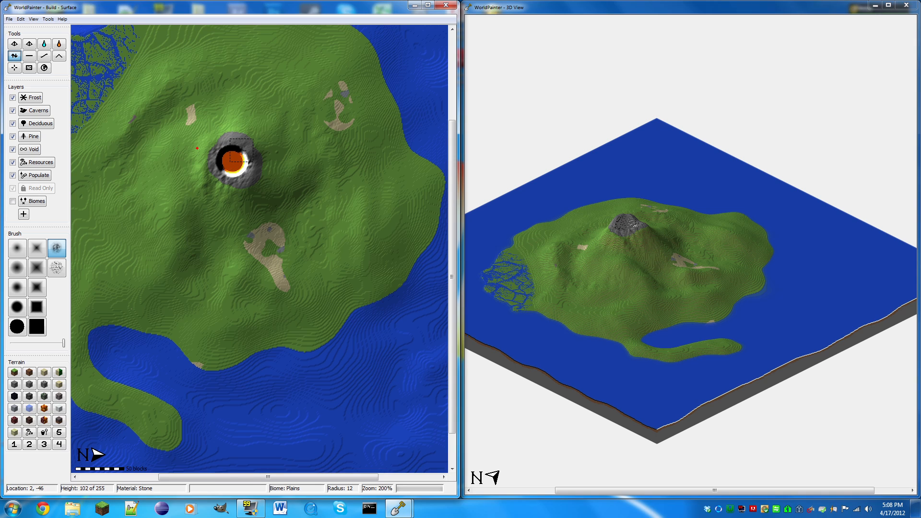
{"action": "left_click", "coordinate": [233, 166]}
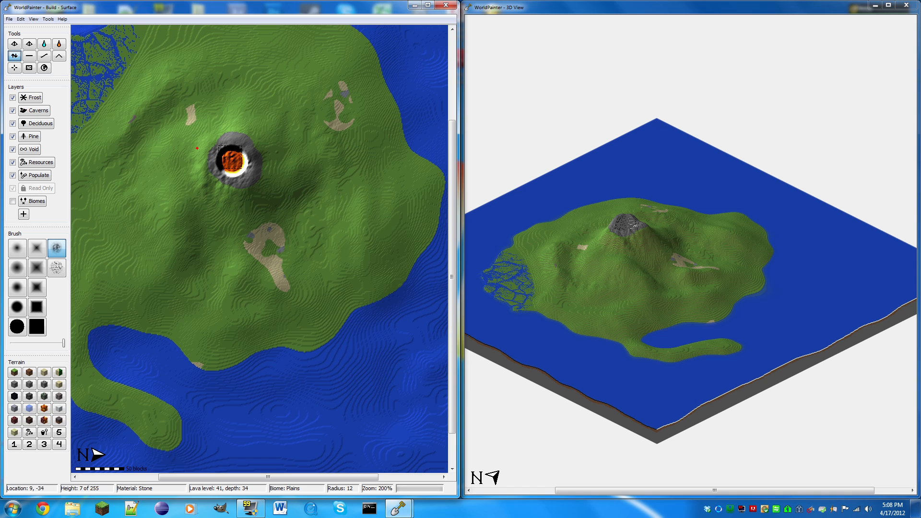
{"action": "left_click", "coordinate": [237, 166]}
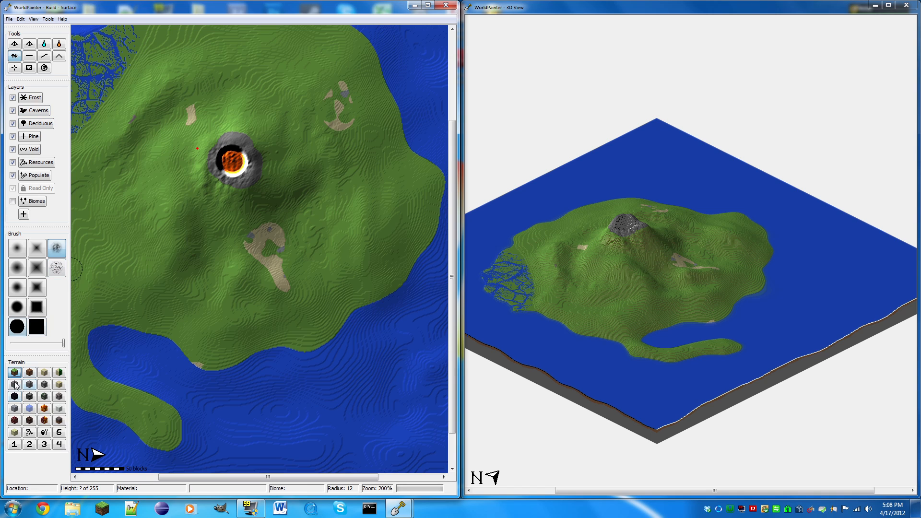
Paint Stone terrain in strokes beside, above, west and north of the crater, covering remaining green.
{"action": "left_click", "coordinate": [14, 395]}
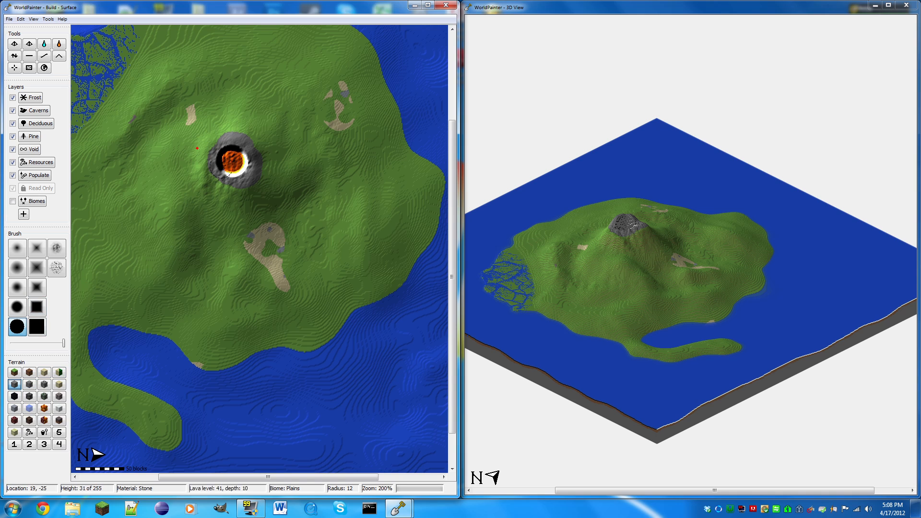
{"action": "mouse_move", "coordinate": [202, 148]}
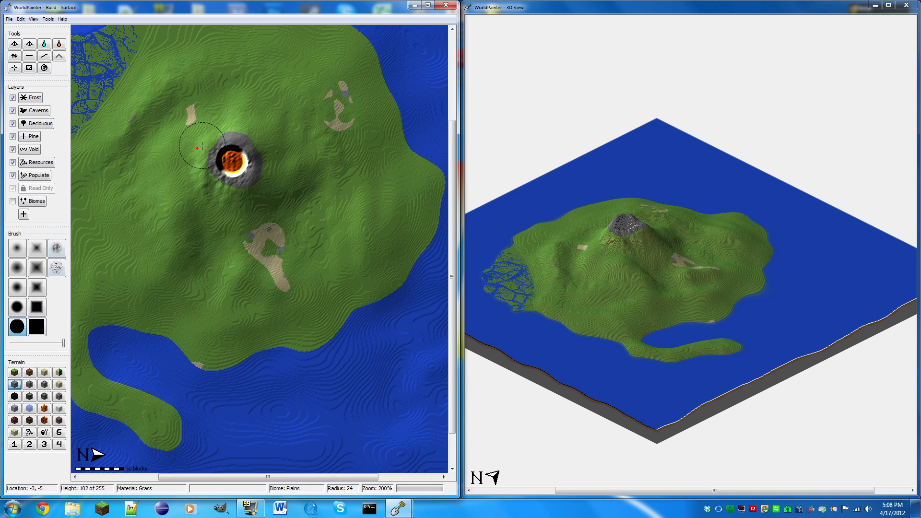
{"action": "left_click_drag", "start_coordinate": [202, 147], "coordinate": [237, 206]}
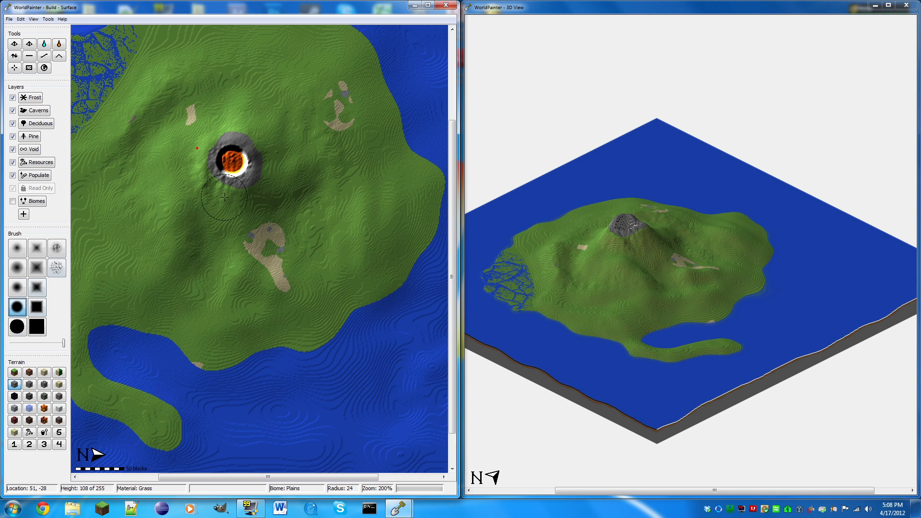
{"action": "left_click_drag", "start_coordinate": [223, 198], "coordinate": [229, 147]}
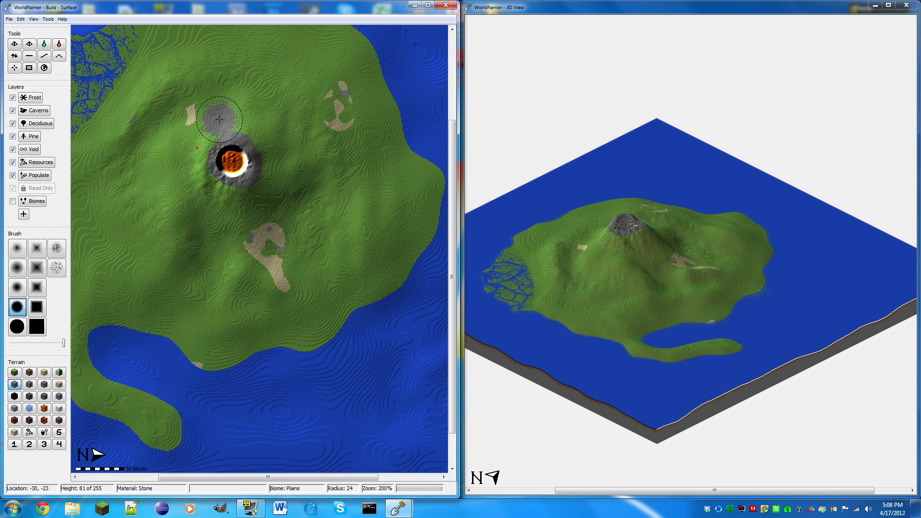
{"action": "left_click_drag", "start_coordinate": [220, 120], "coordinate": [159, 154]}
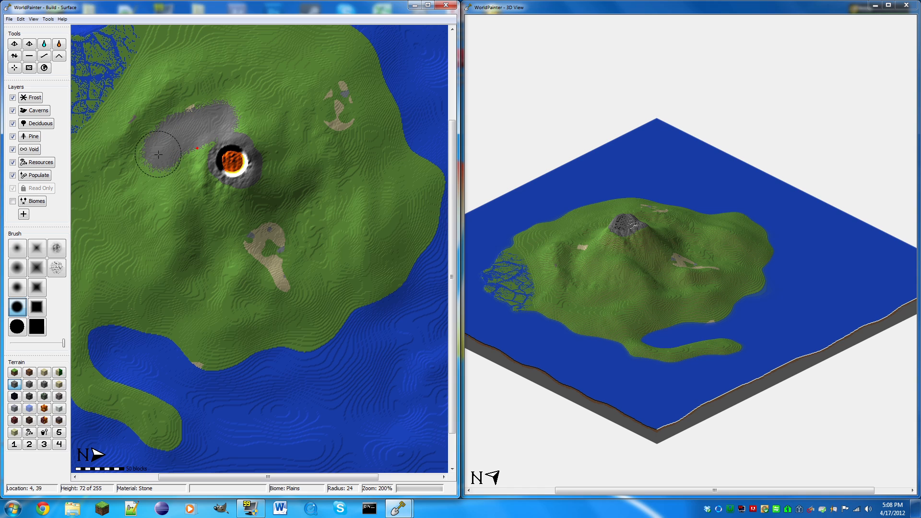
{"action": "left_click_drag", "start_coordinate": [157, 154], "coordinate": [197, 233]}
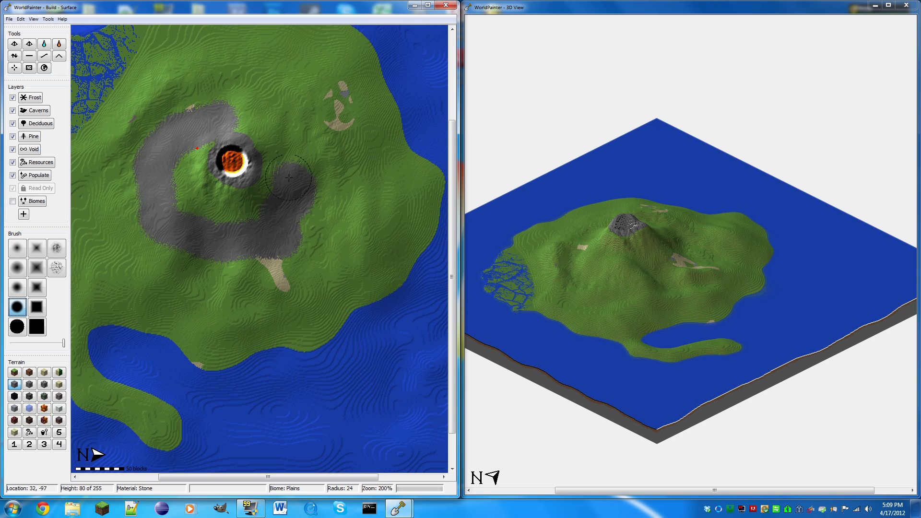
{"action": "left_click_drag", "start_coordinate": [287, 177], "coordinate": [253, 118]}
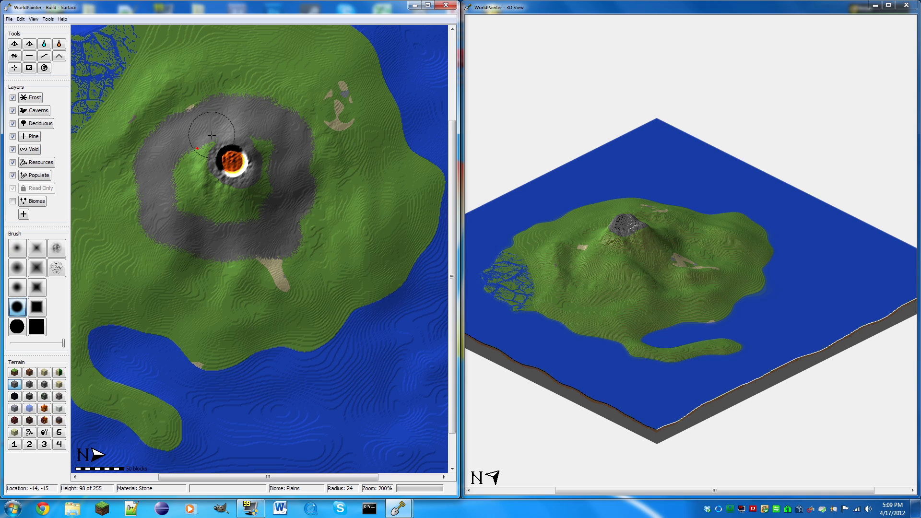
{"action": "left_click_drag", "start_coordinate": [211, 135], "coordinate": [264, 157]}
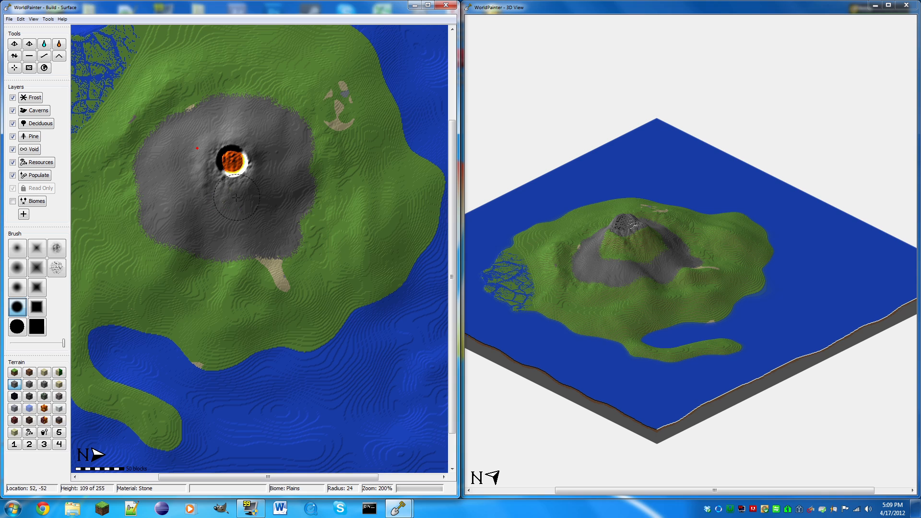
Carve a lava channel from the crater down the southern slope with the noise brush.
{"action": "left_click", "coordinate": [235, 232]}
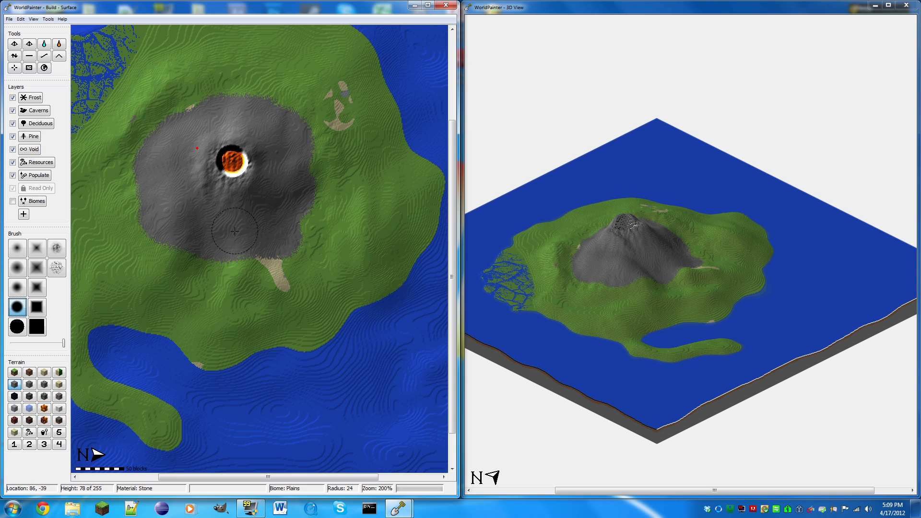
{"action": "mouse_move", "coordinate": [136, 175]}
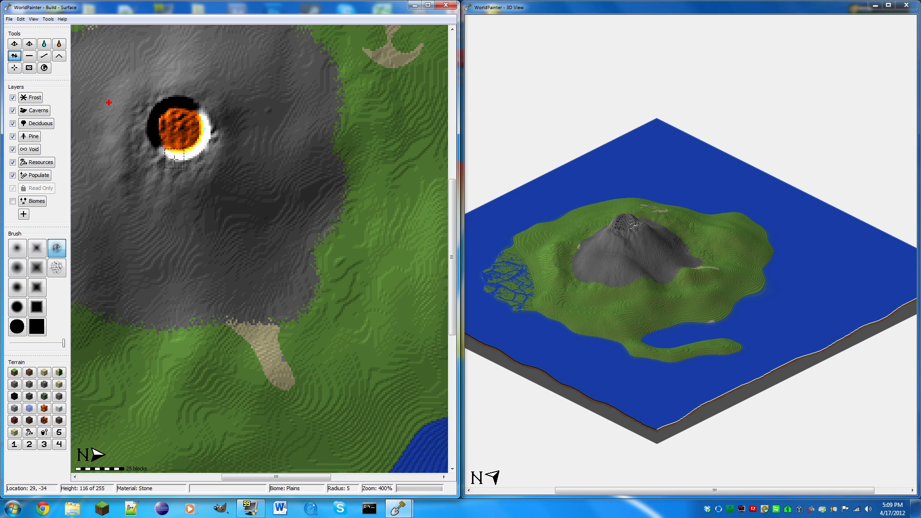
{"action": "left_click_drag", "start_coordinate": [185, 164], "coordinate": [135, 319]}
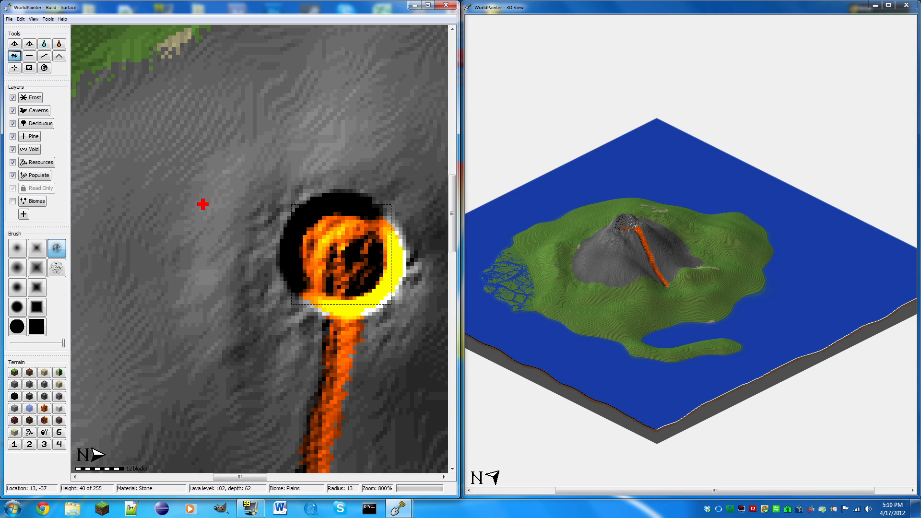
Rework the crater lava and extend the stream to the foot of the stone cone.
{"action": "left_click", "coordinate": [348, 257]}
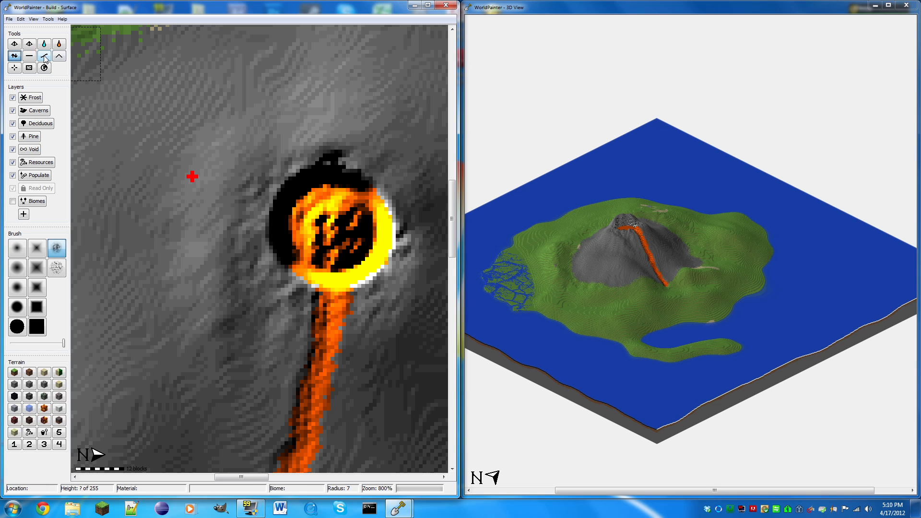
{"action": "mouse_move", "coordinate": [61, 43]}
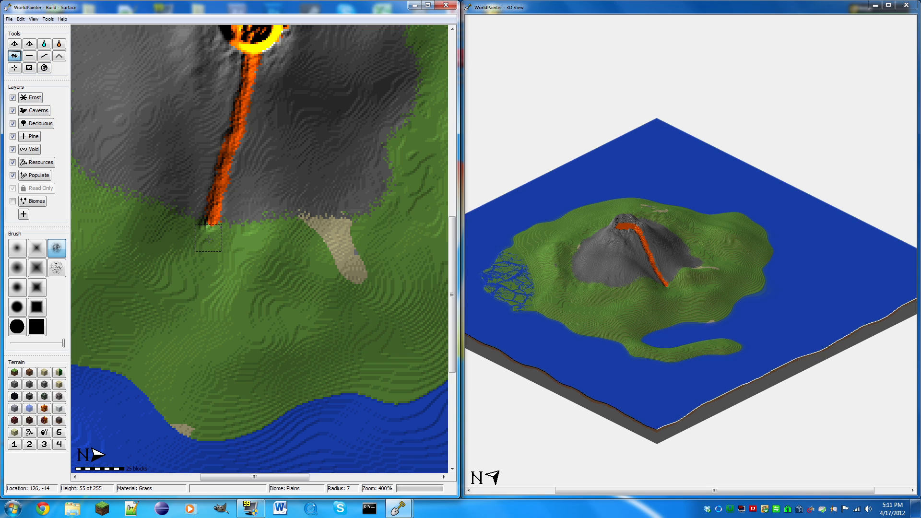
{"action": "left_click", "coordinate": [32, 56]}
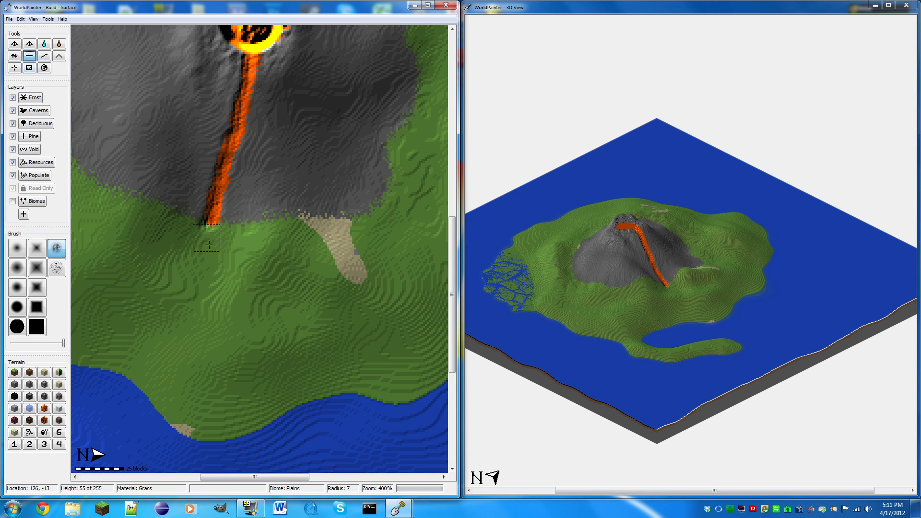